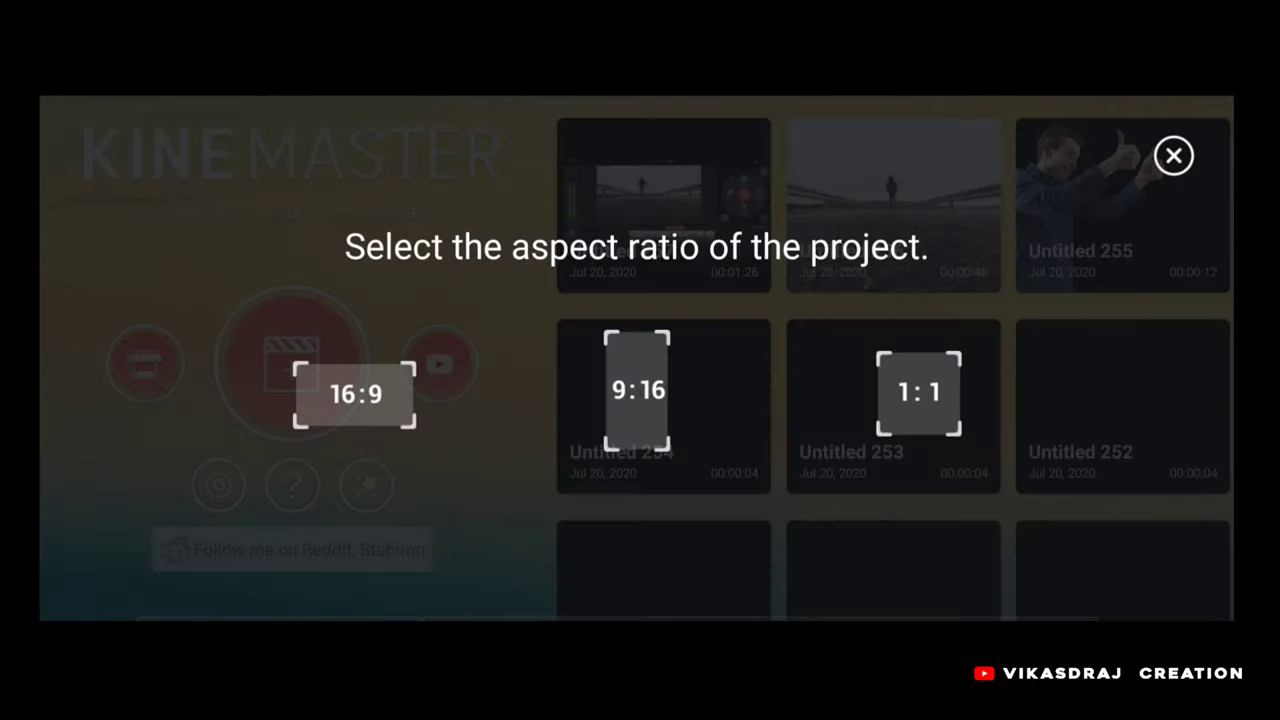
# - Start a 16:9 project with the 12-second guardrailed road clip and open its options
pyautogui.click(356, 390)
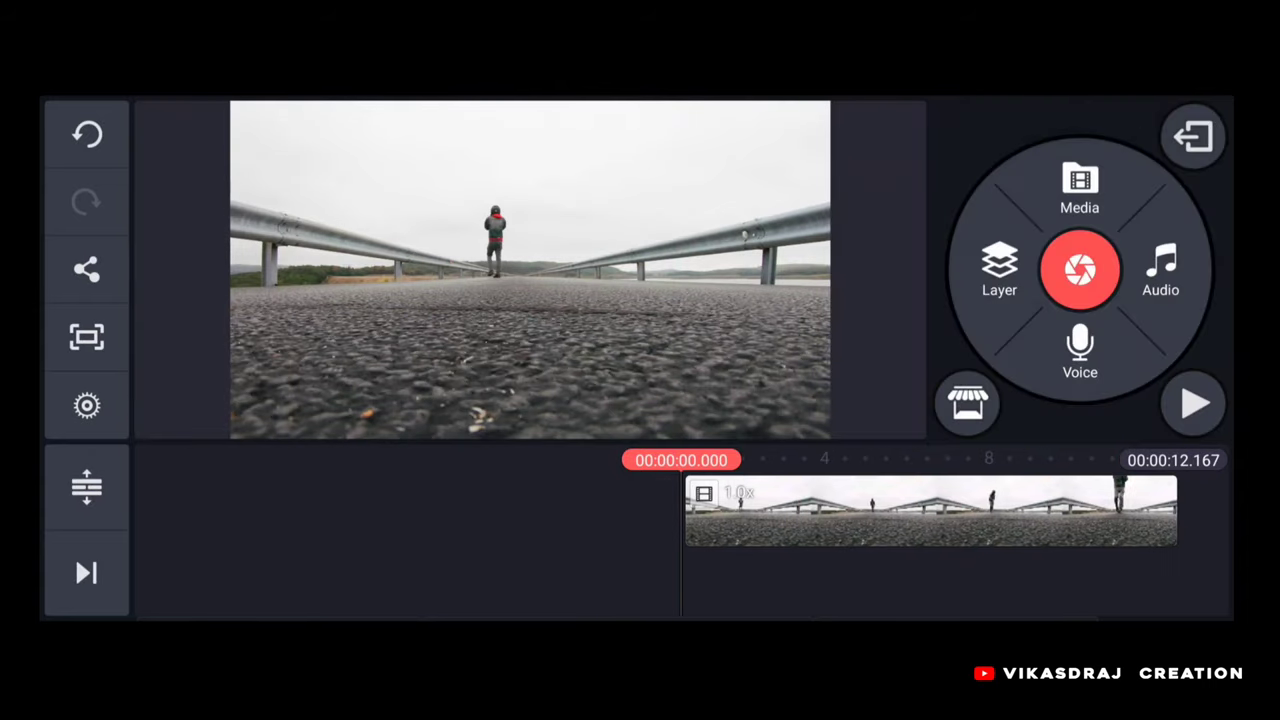
pyautogui.click(1193, 403)
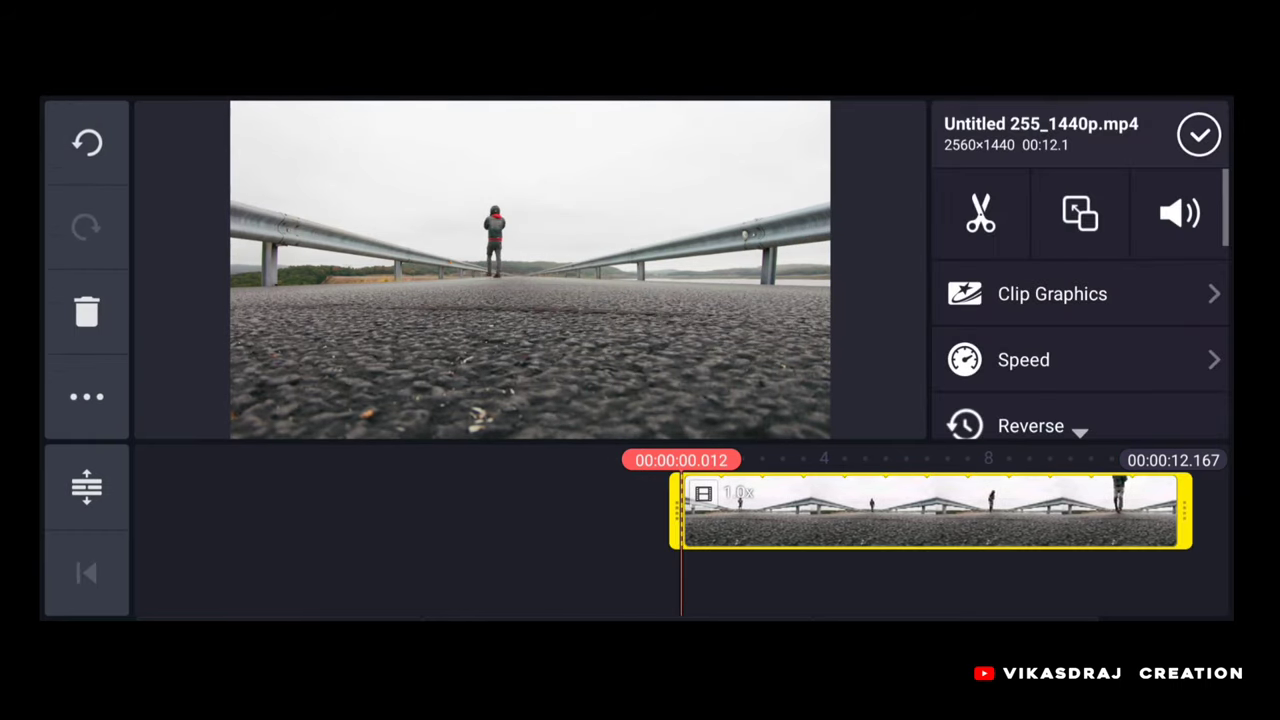
# - Open the 48-second Untitled 258 project from the home screen and start its video export
pyautogui.click(1023, 359)
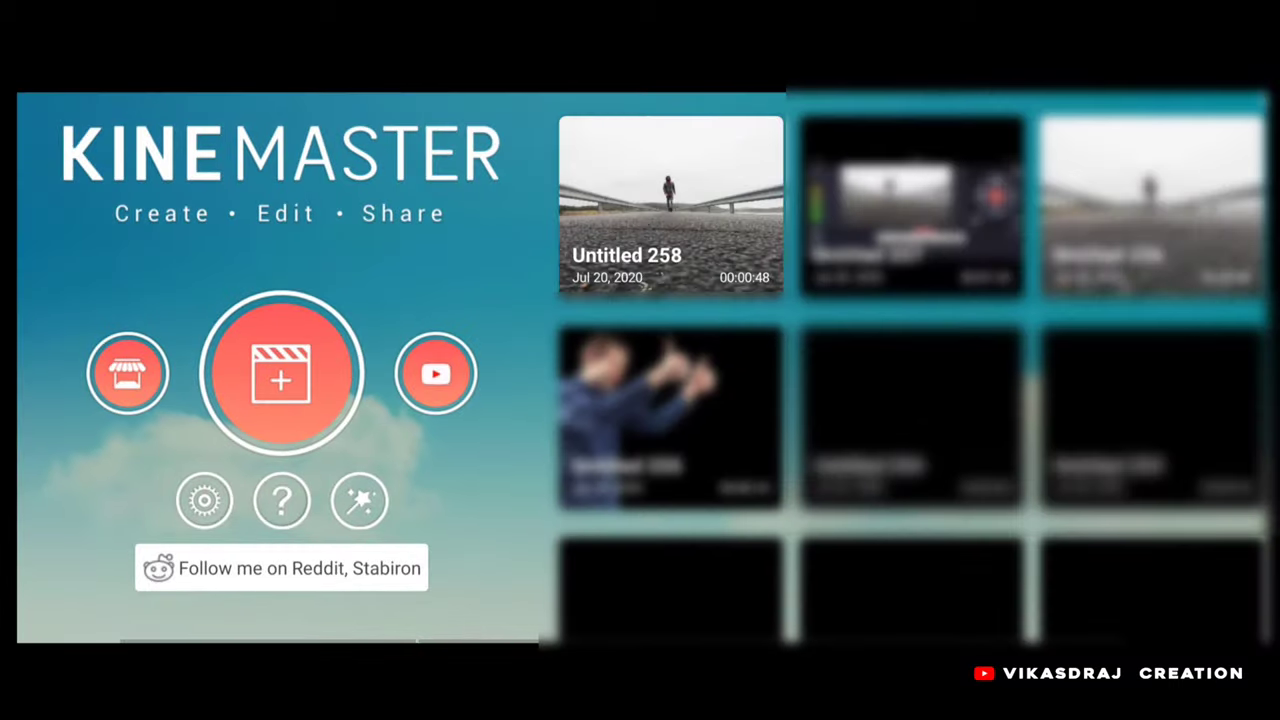
pyautogui.click(670, 205)
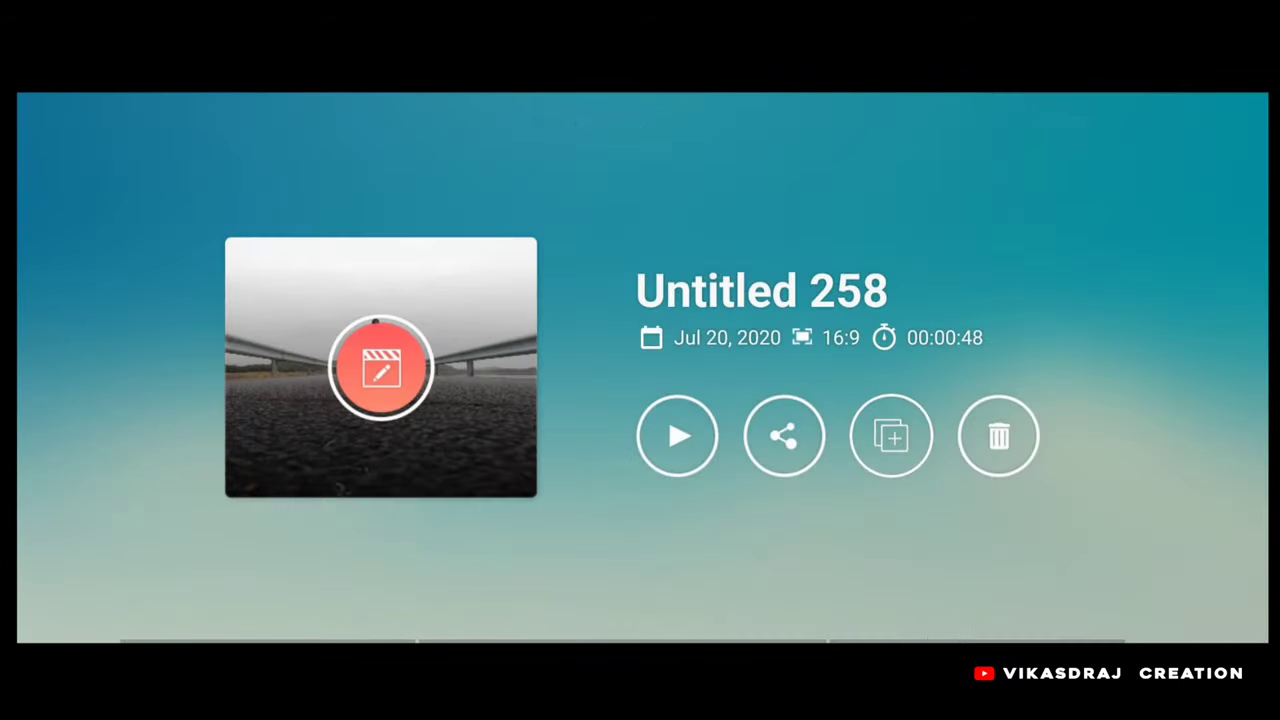
pyautogui.click(784, 435)
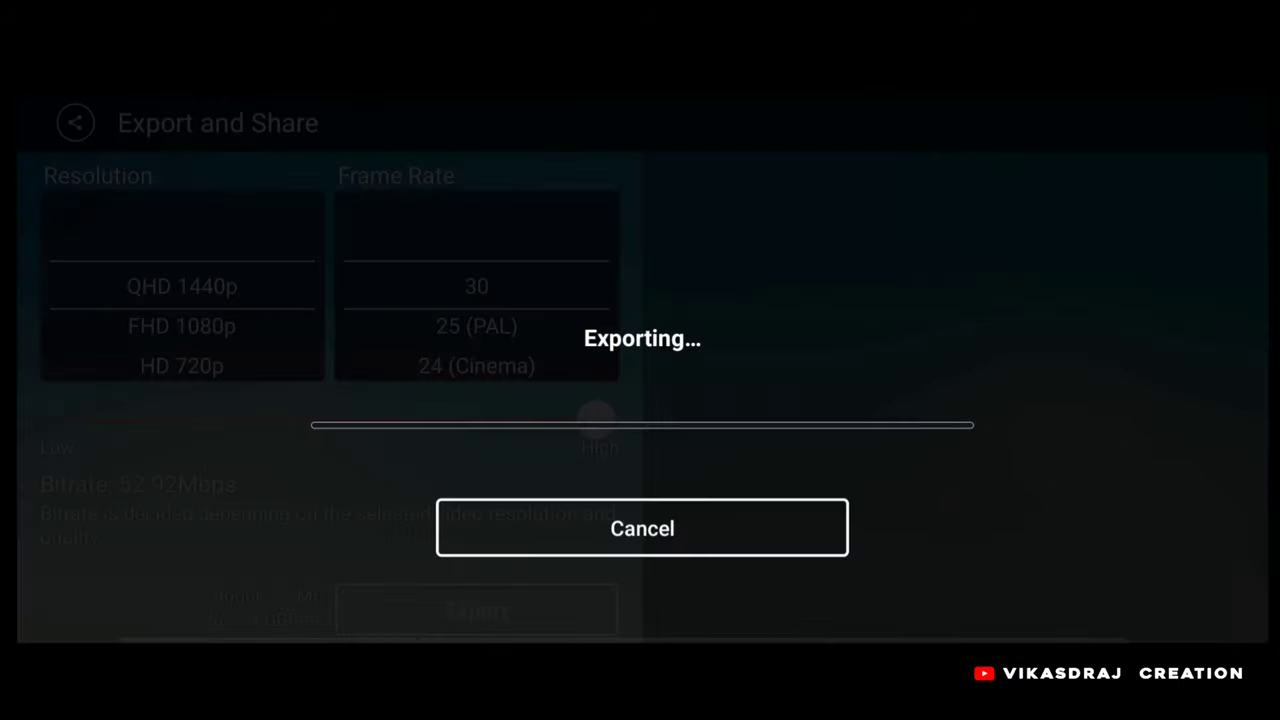